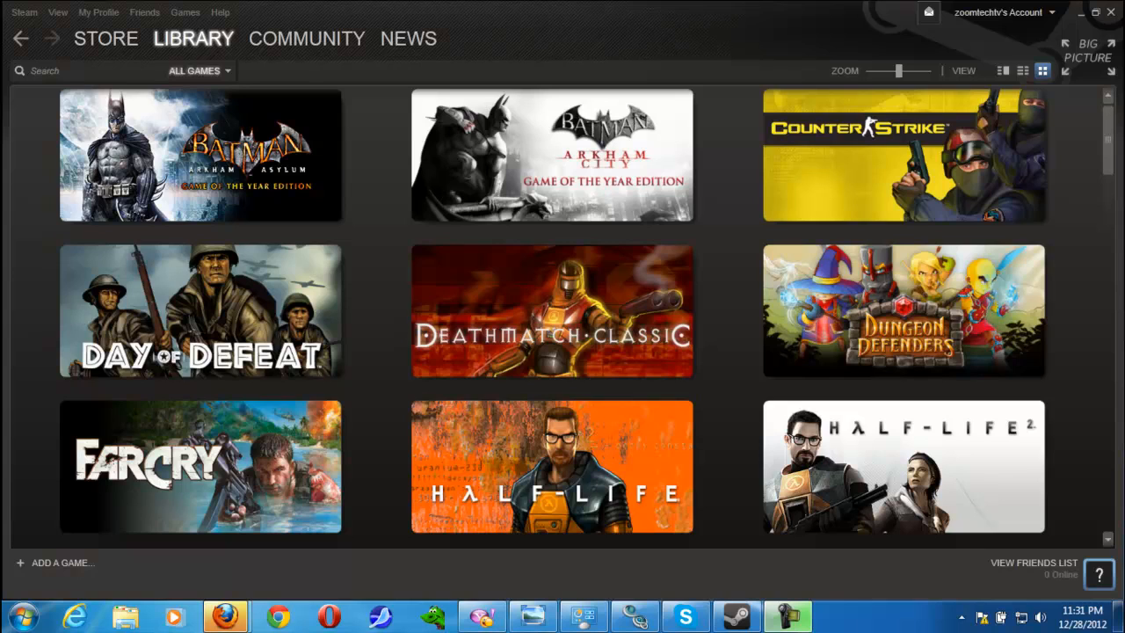
scroll("down", 3)
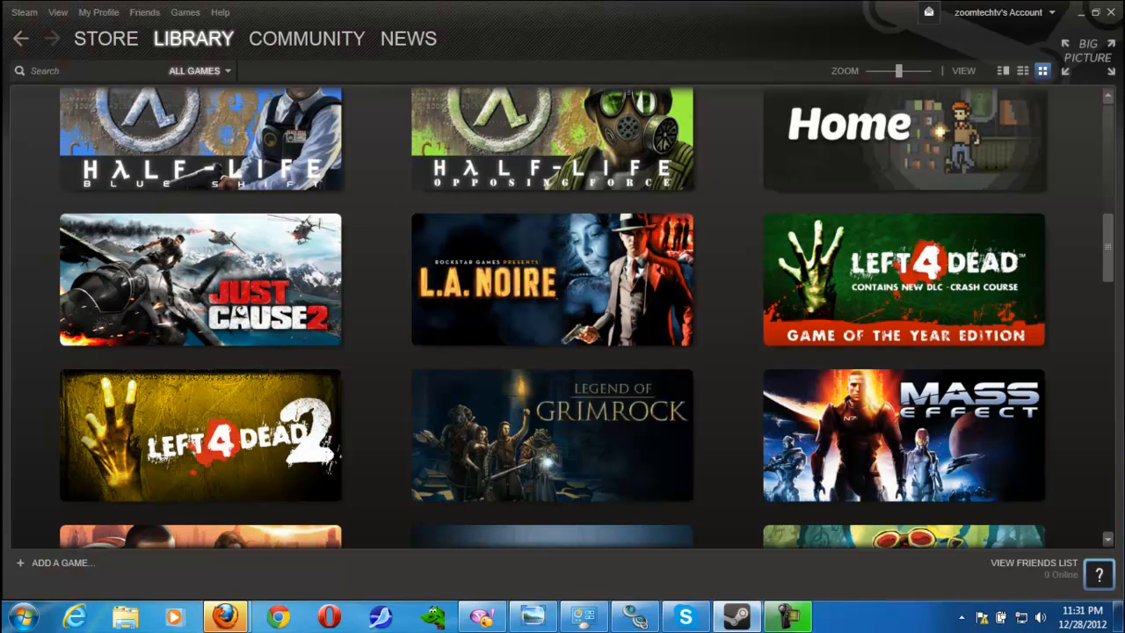
scroll("down", 3)
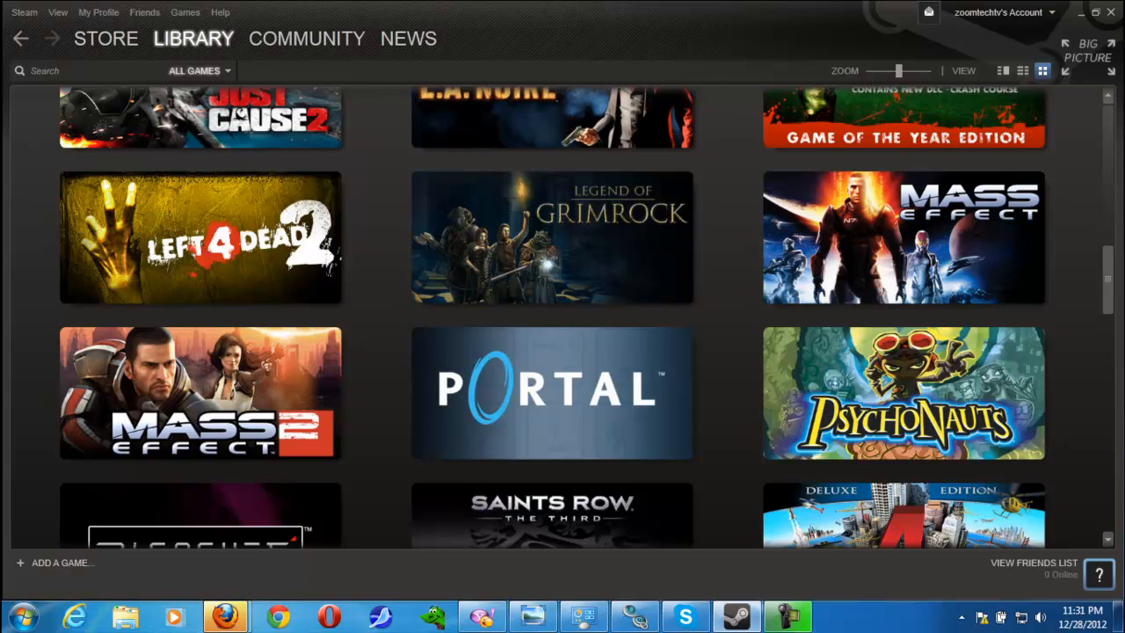
scroll("down", 3)
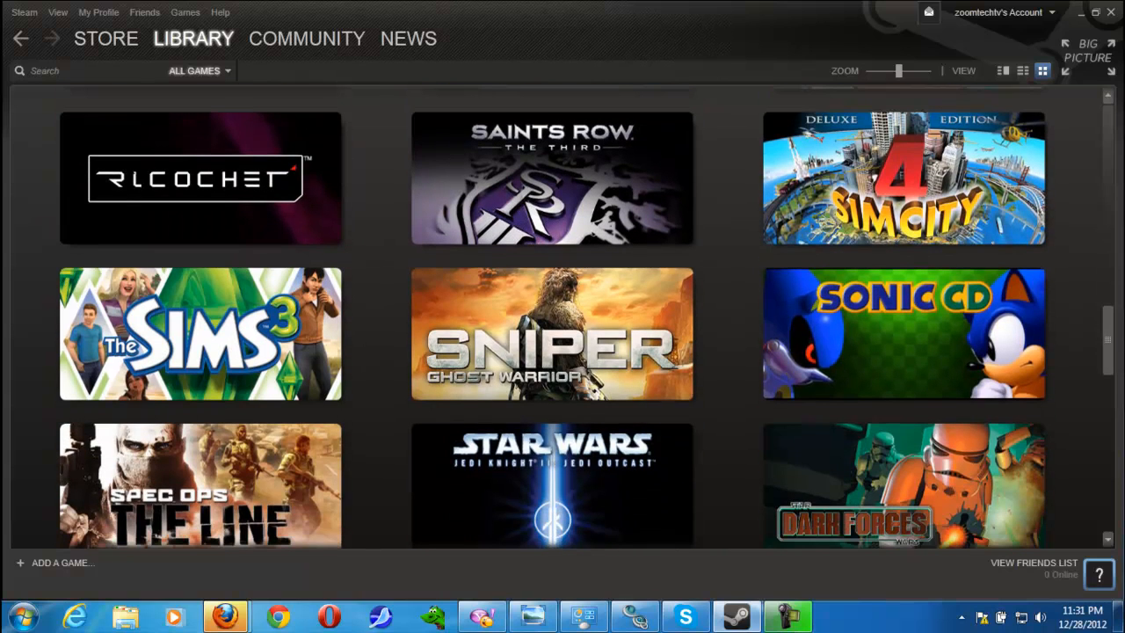